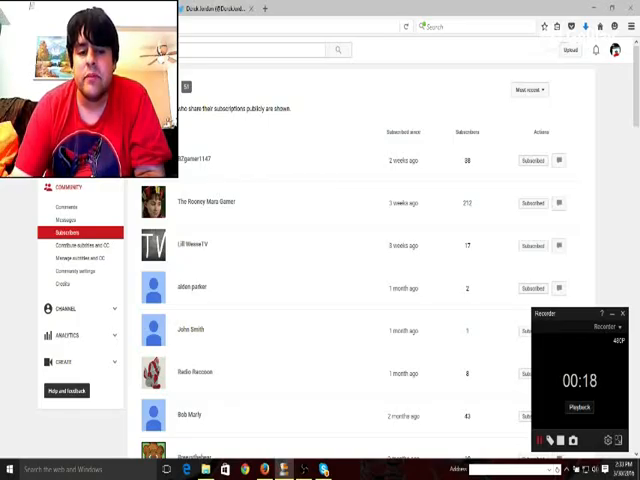
pyautogui.scroll(-3)
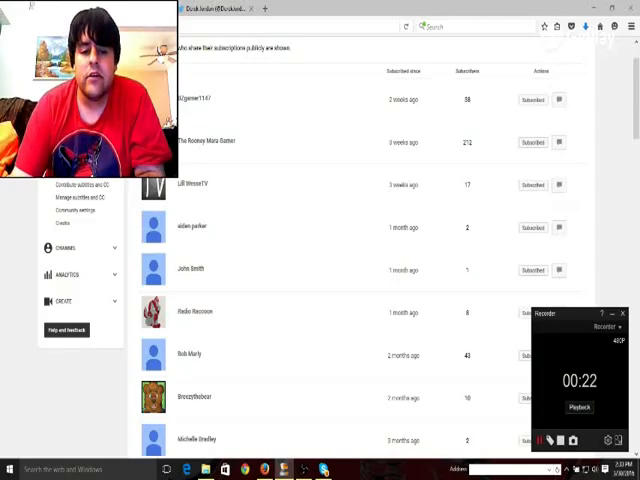
pyautogui.scroll(-3)
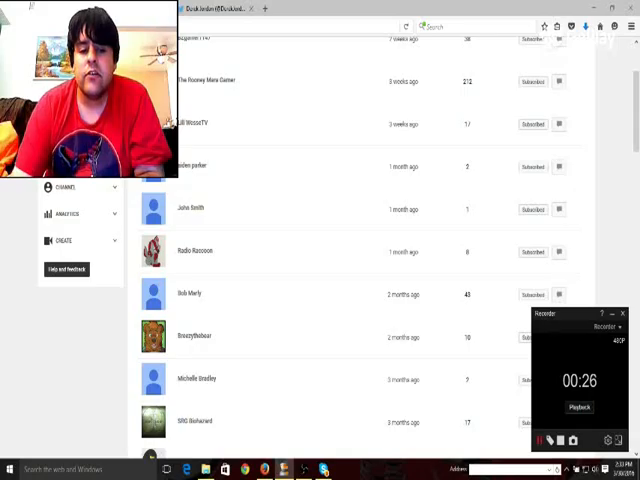
pyautogui.scroll(-3)
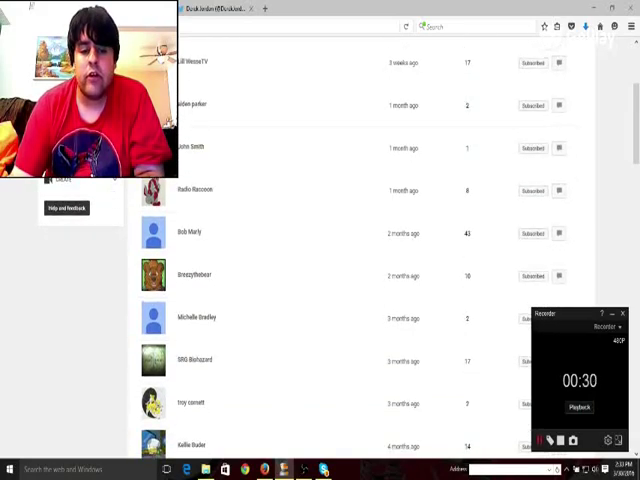
pyautogui.scroll(-3)
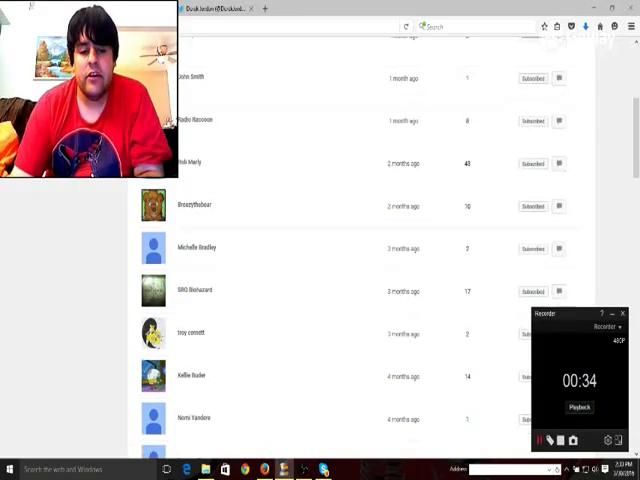
pyautogui.scroll(-3)
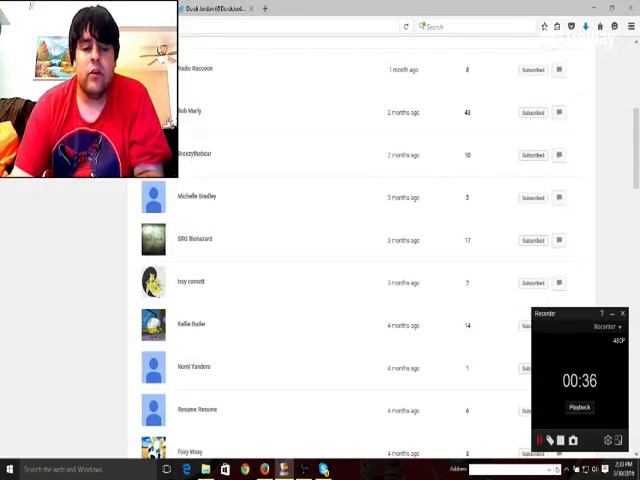
pyautogui.scroll(-3)
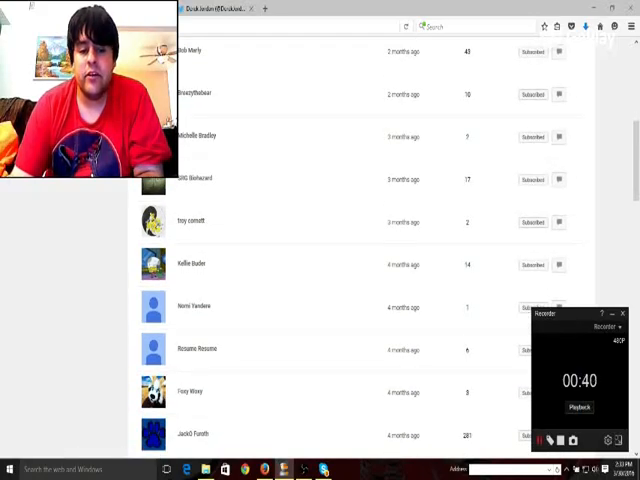
pyautogui.scroll(-3)
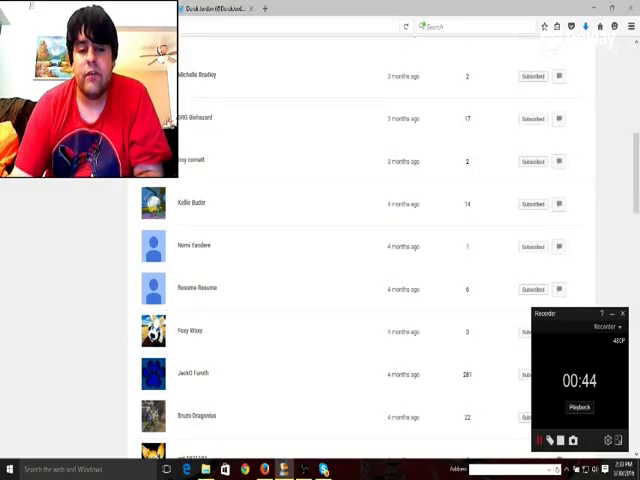
pyautogui.scroll(-3)
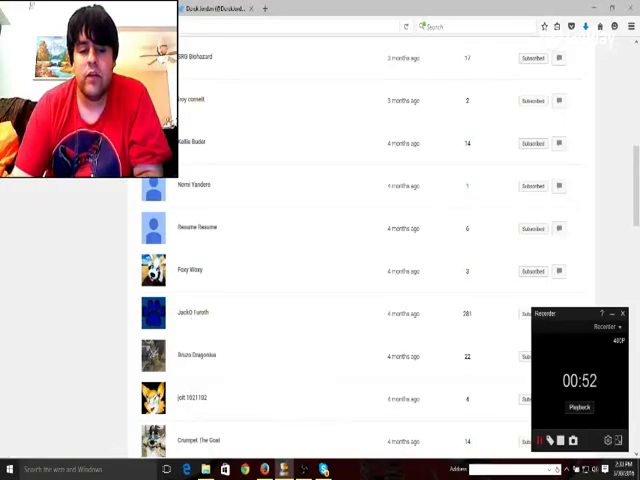
pyautogui.scroll(-3)
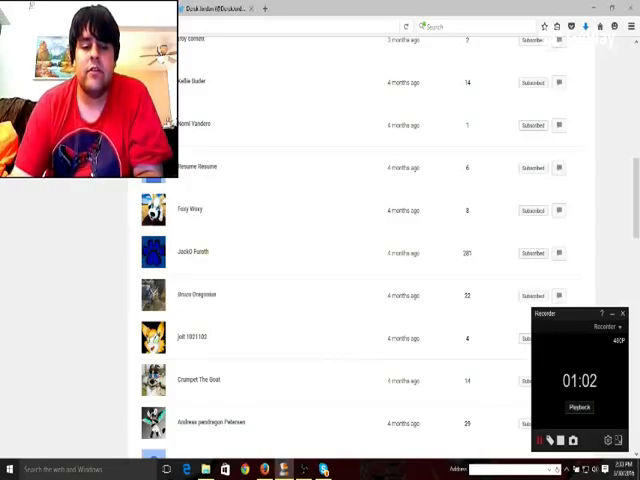
pyautogui.scroll(-3)
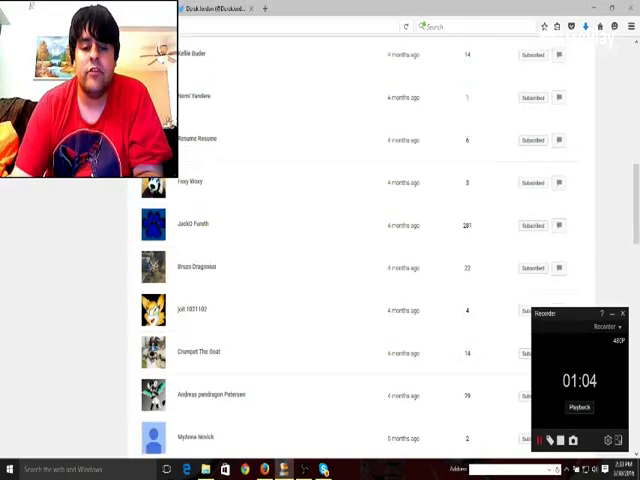
pyautogui.scroll(-3)
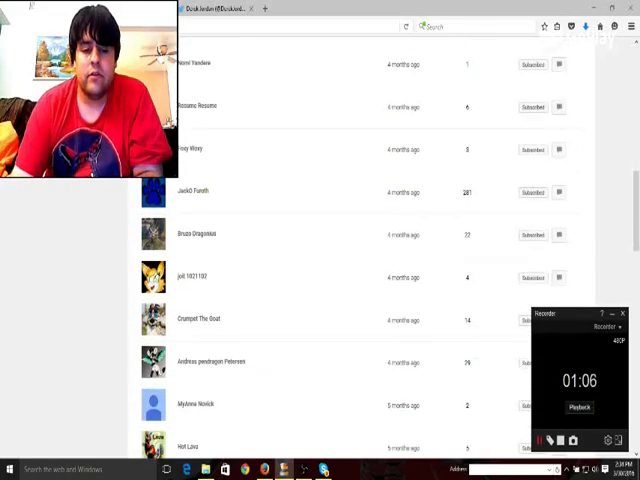
pyautogui.scroll(-3)
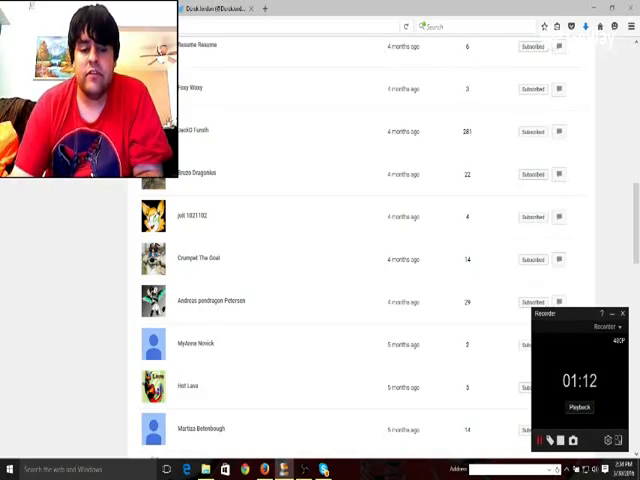
pyautogui.scroll(-3)
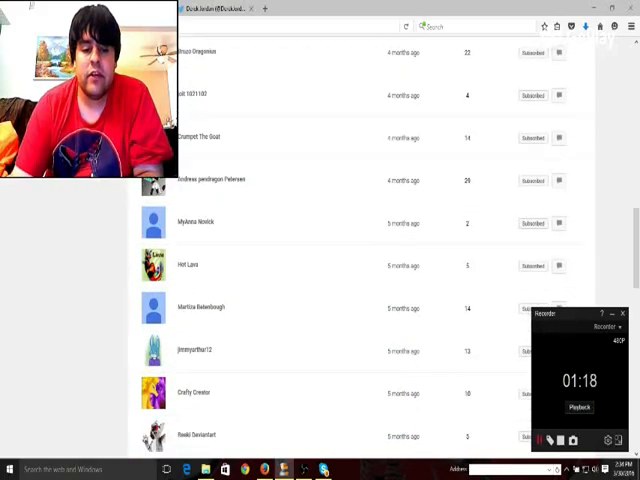
pyautogui.scroll(-3)
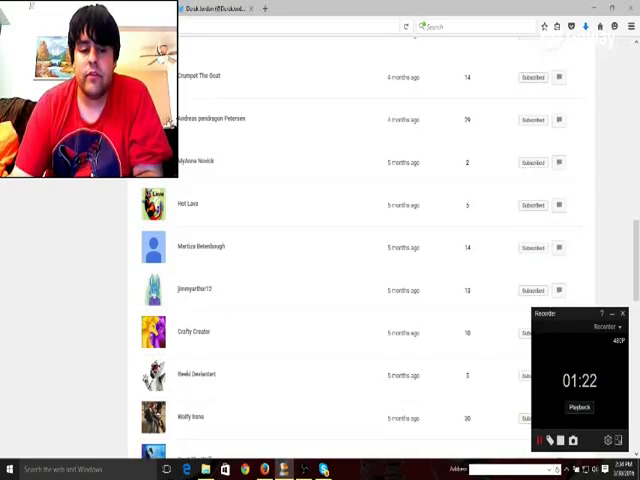
pyautogui.scroll(-3)
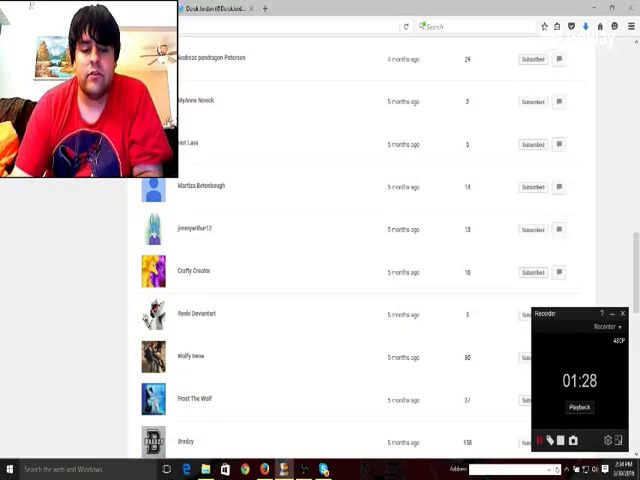
pyautogui.scroll(-3)
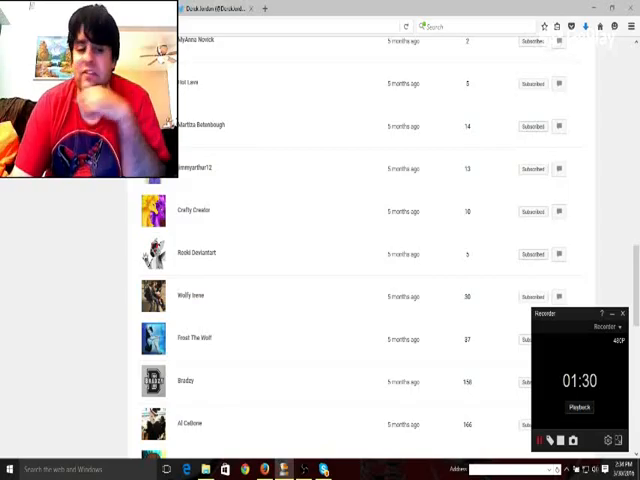
pyautogui.scroll(-3)
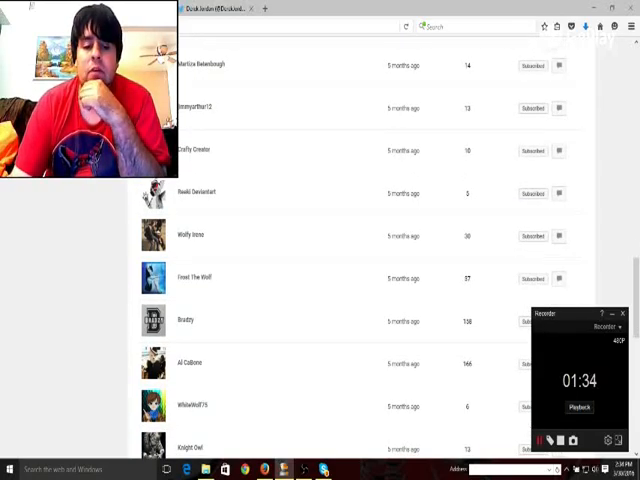
pyautogui.scroll(-3)
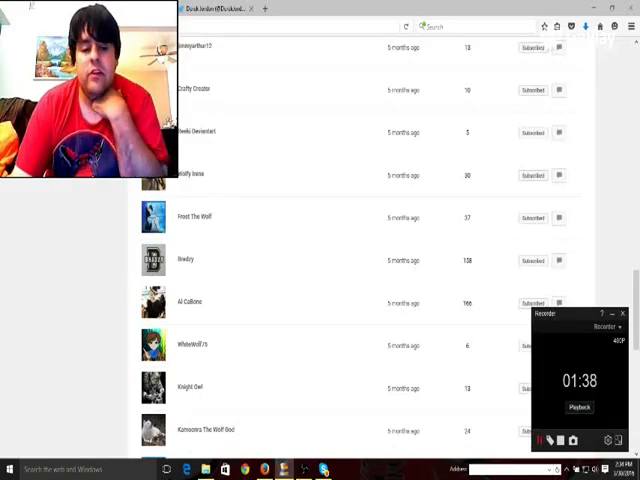
pyautogui.scroll(-3)
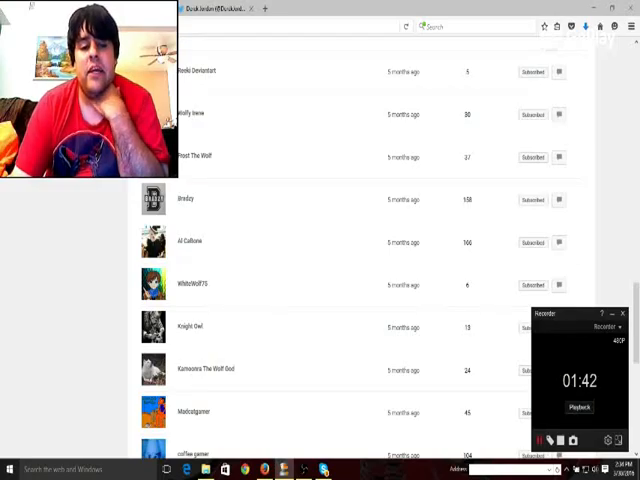
pyautogui.scroll(-3)
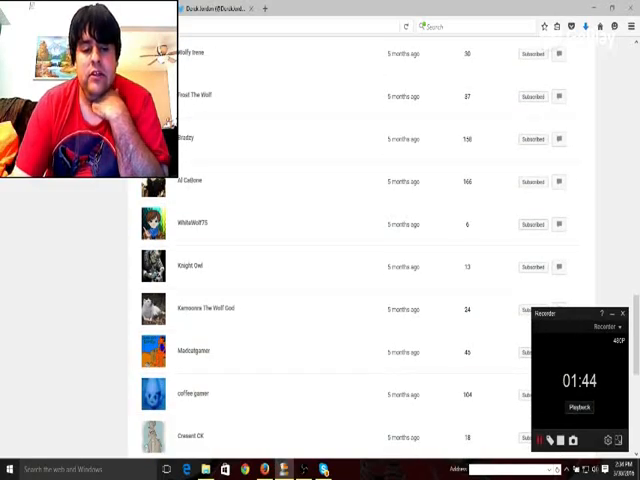
pyautogui.scroll(-3)
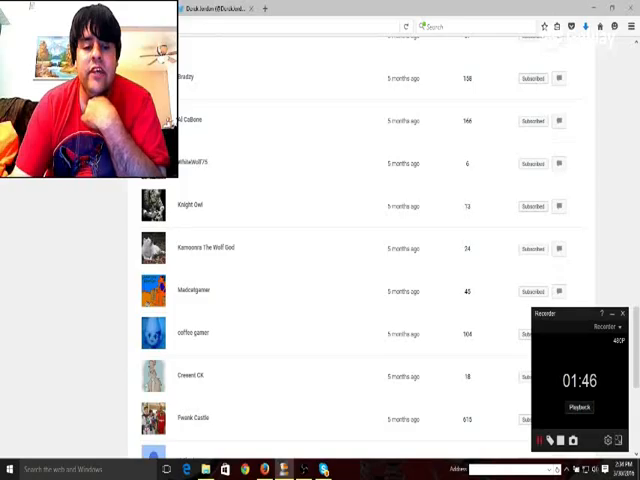
pyautogui.scroll(-3)
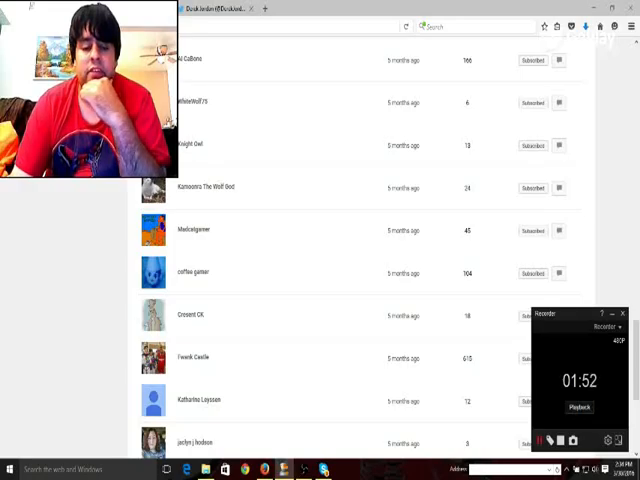
pyautogui.scroll(-3)
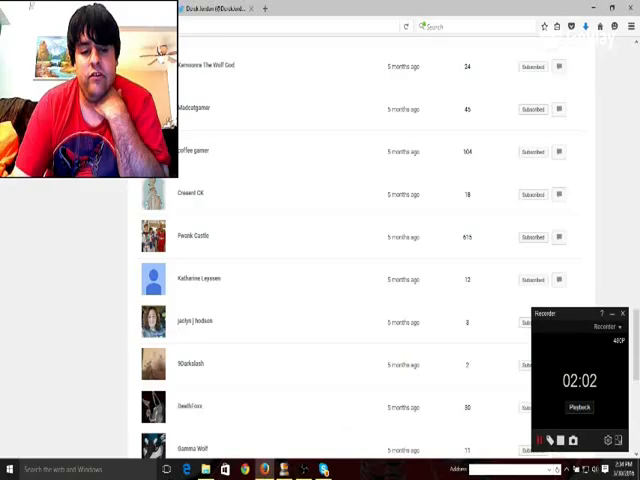
pyautogui.scroll(-3)
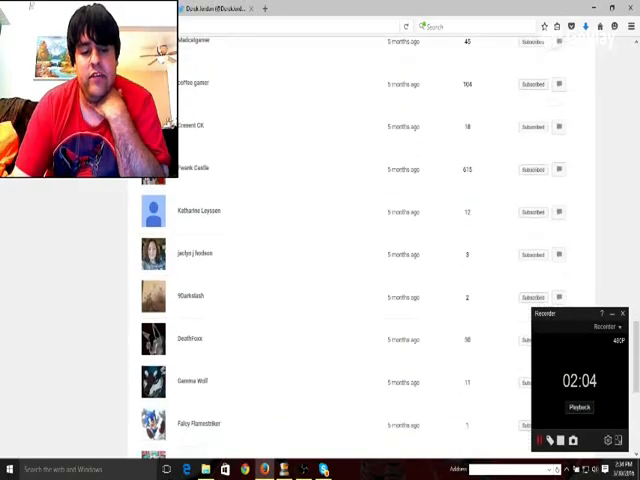
pyautogui.scroll(-3)
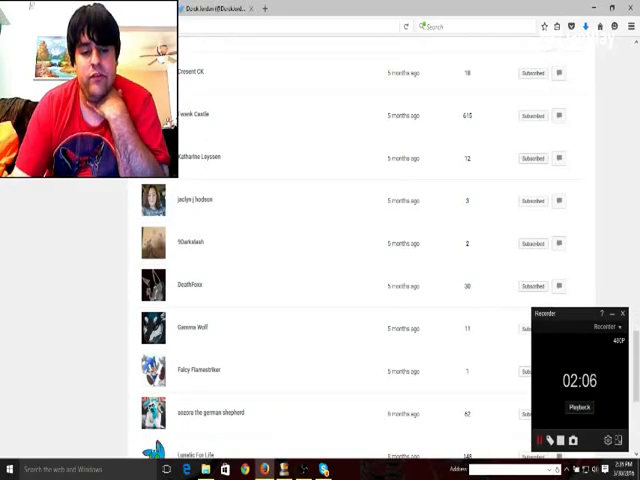
pyautogui.scroll(-3)
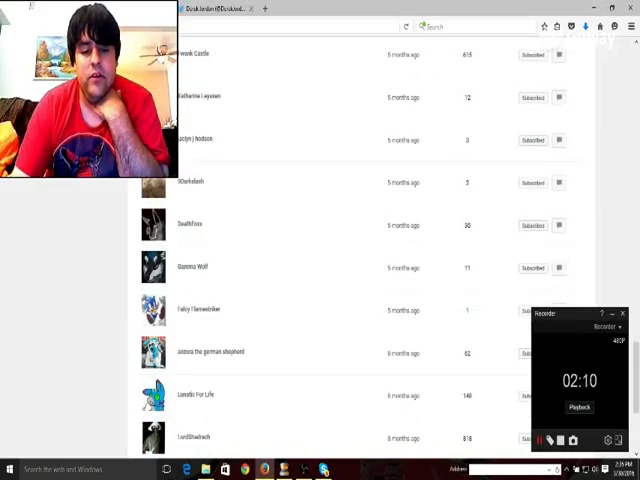
pyautogui.scroll(-3)
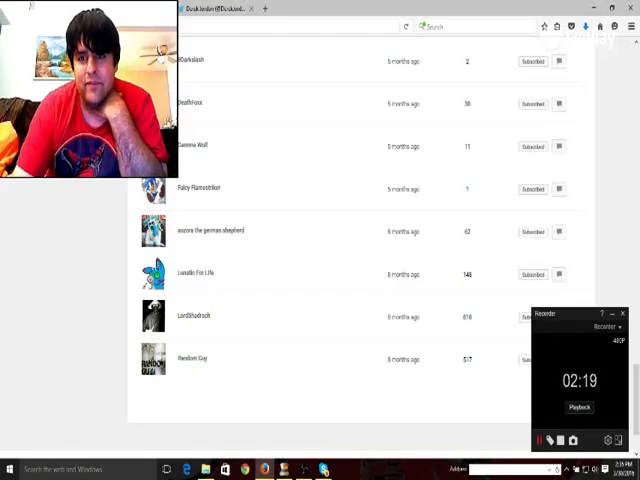
pyautogui.scroll(-3)
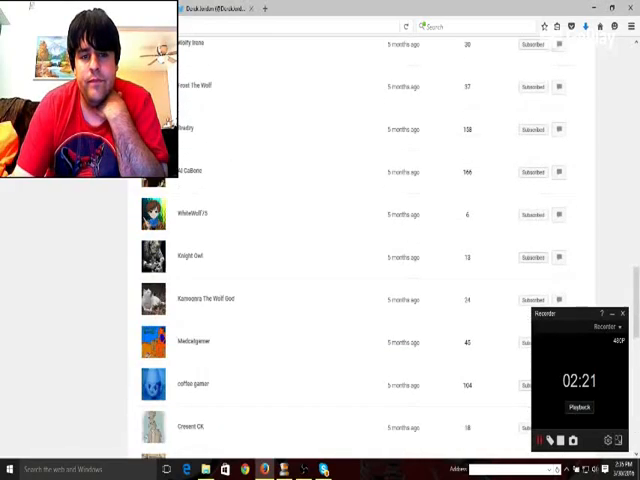
pyautogui.scroll(-3)
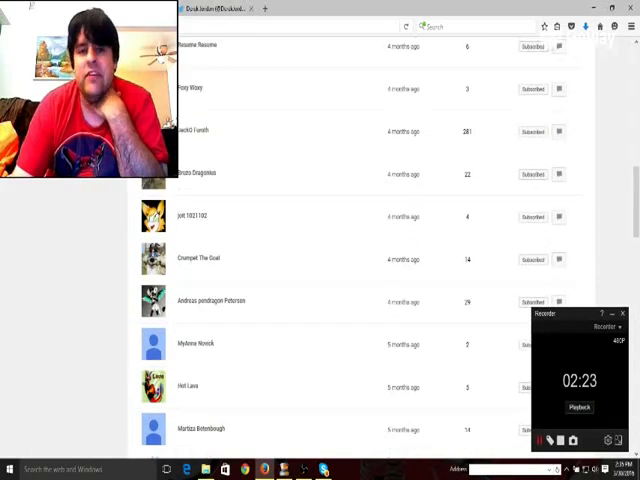
pyautogui.scroll(3)
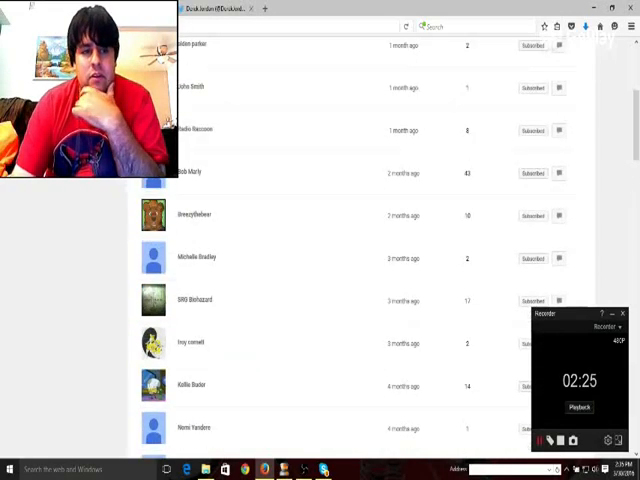